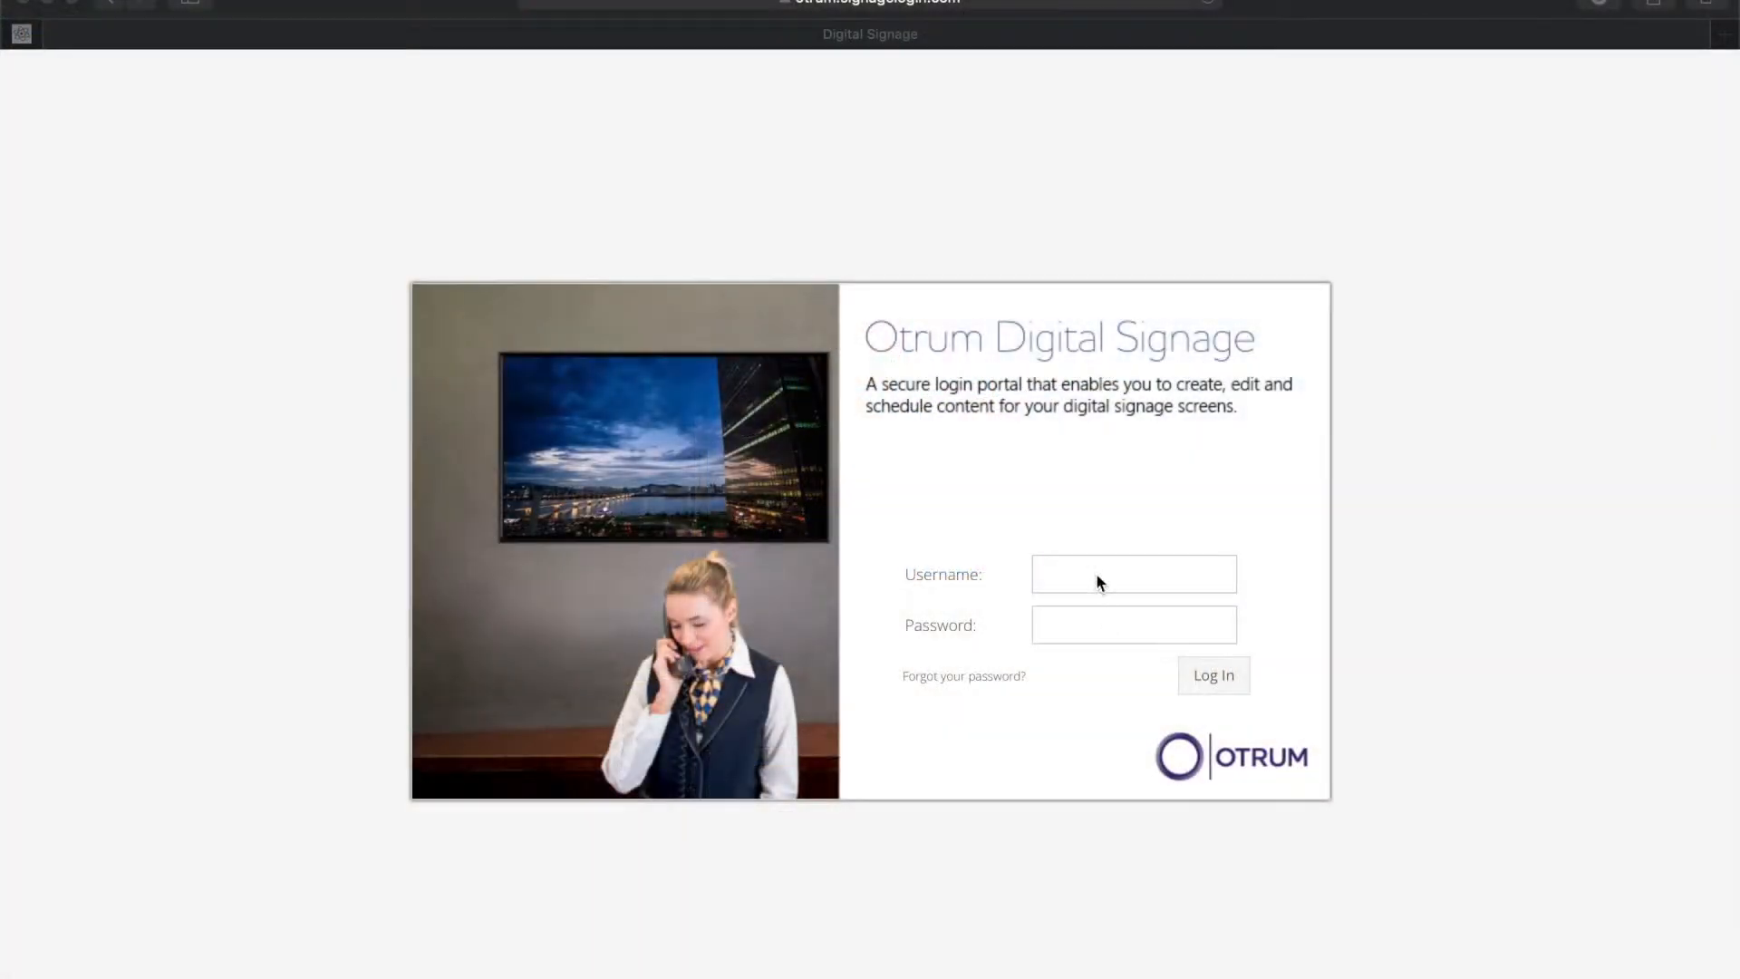
Sign in to the portal using the saved account from the Username autofill list
{"action": "left_click", "coordinate": [1132, 573]}
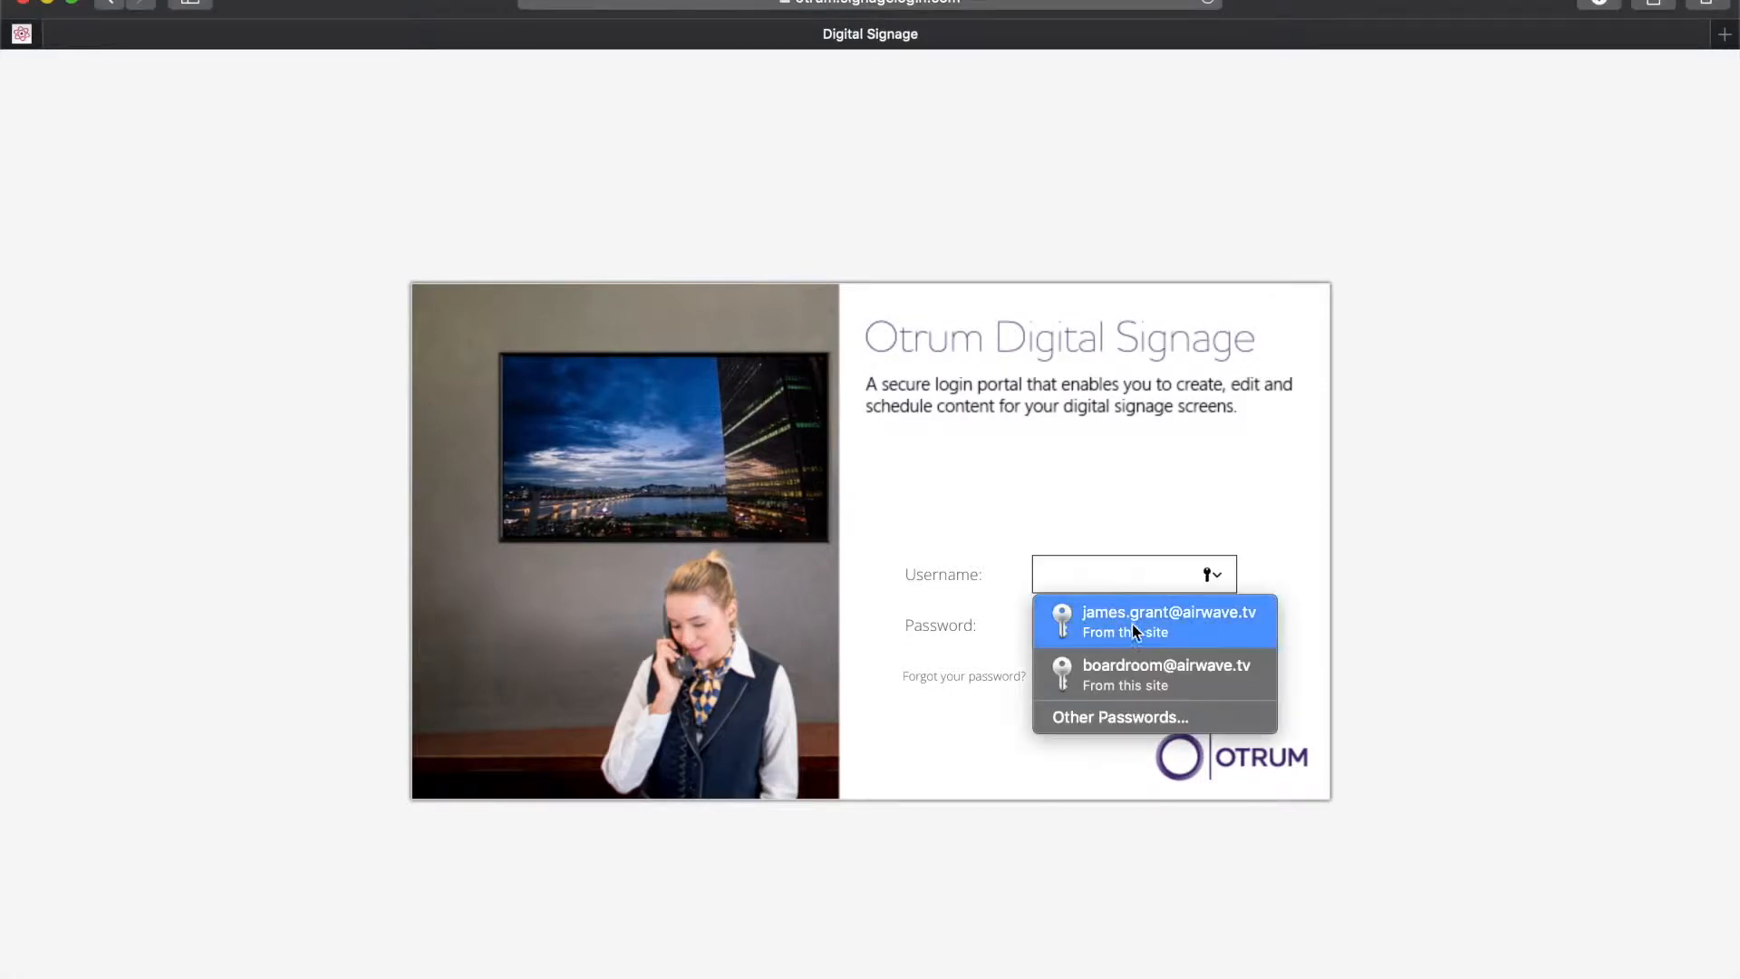
{"action": "left_click", "coordinate": [1154, 619]}
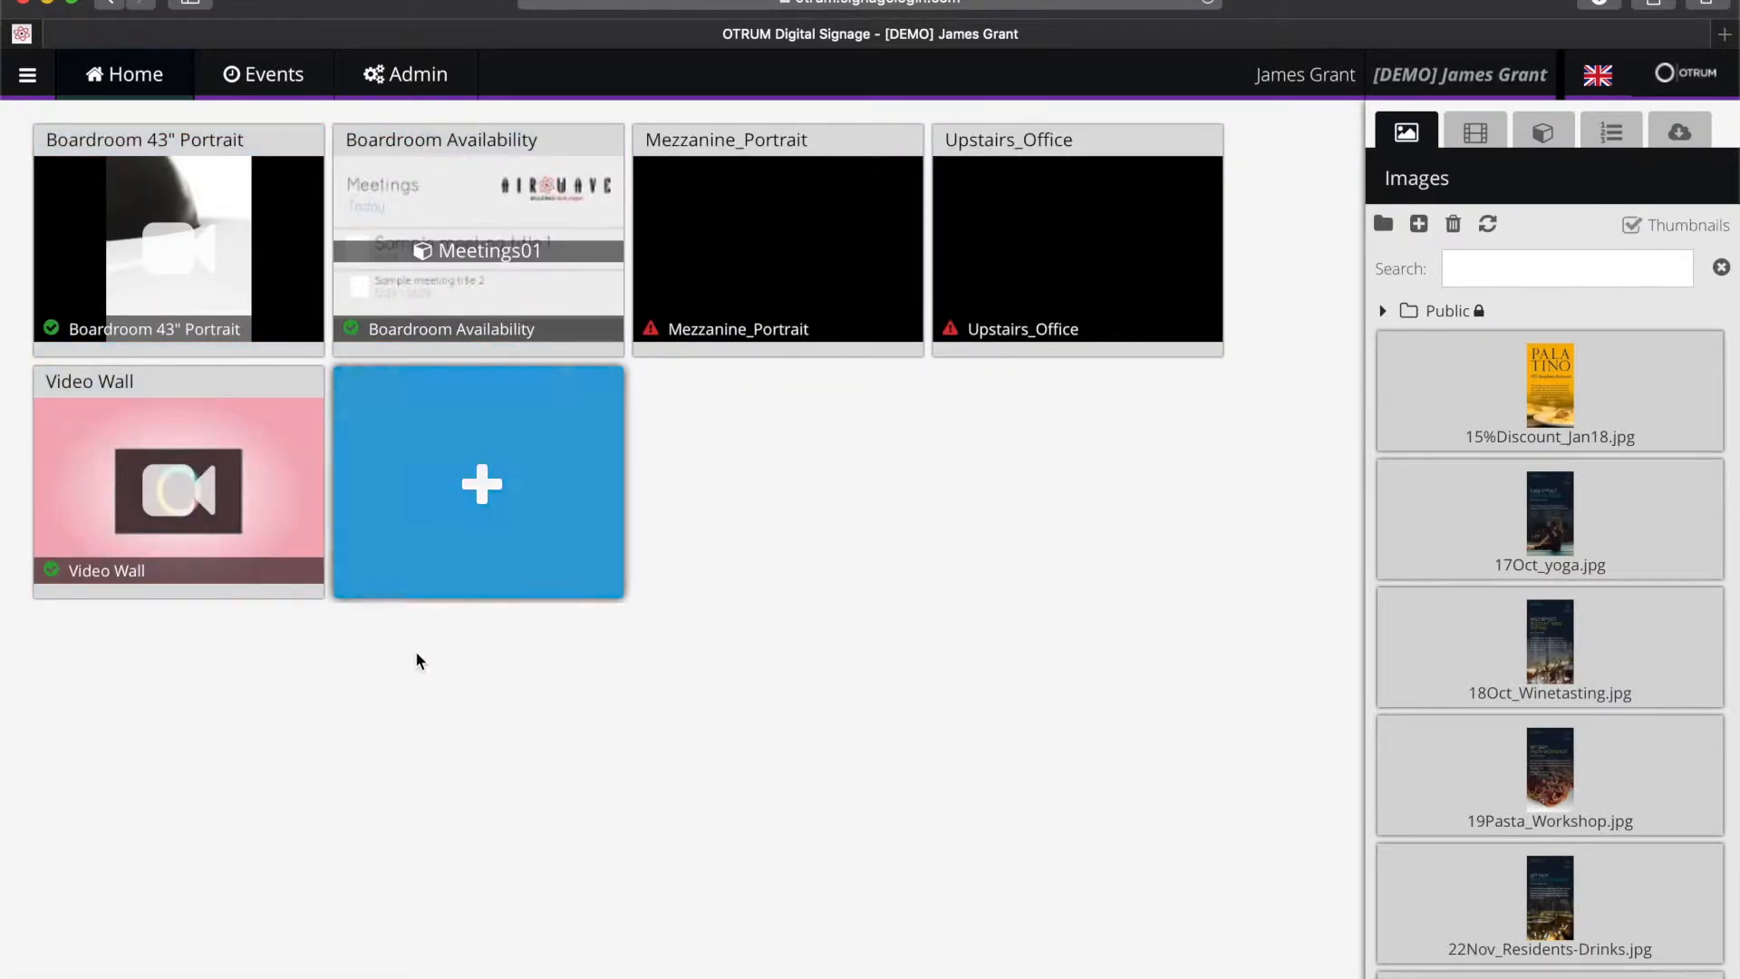
{"action": "mouse_move", "coordinate": [281, 489]}
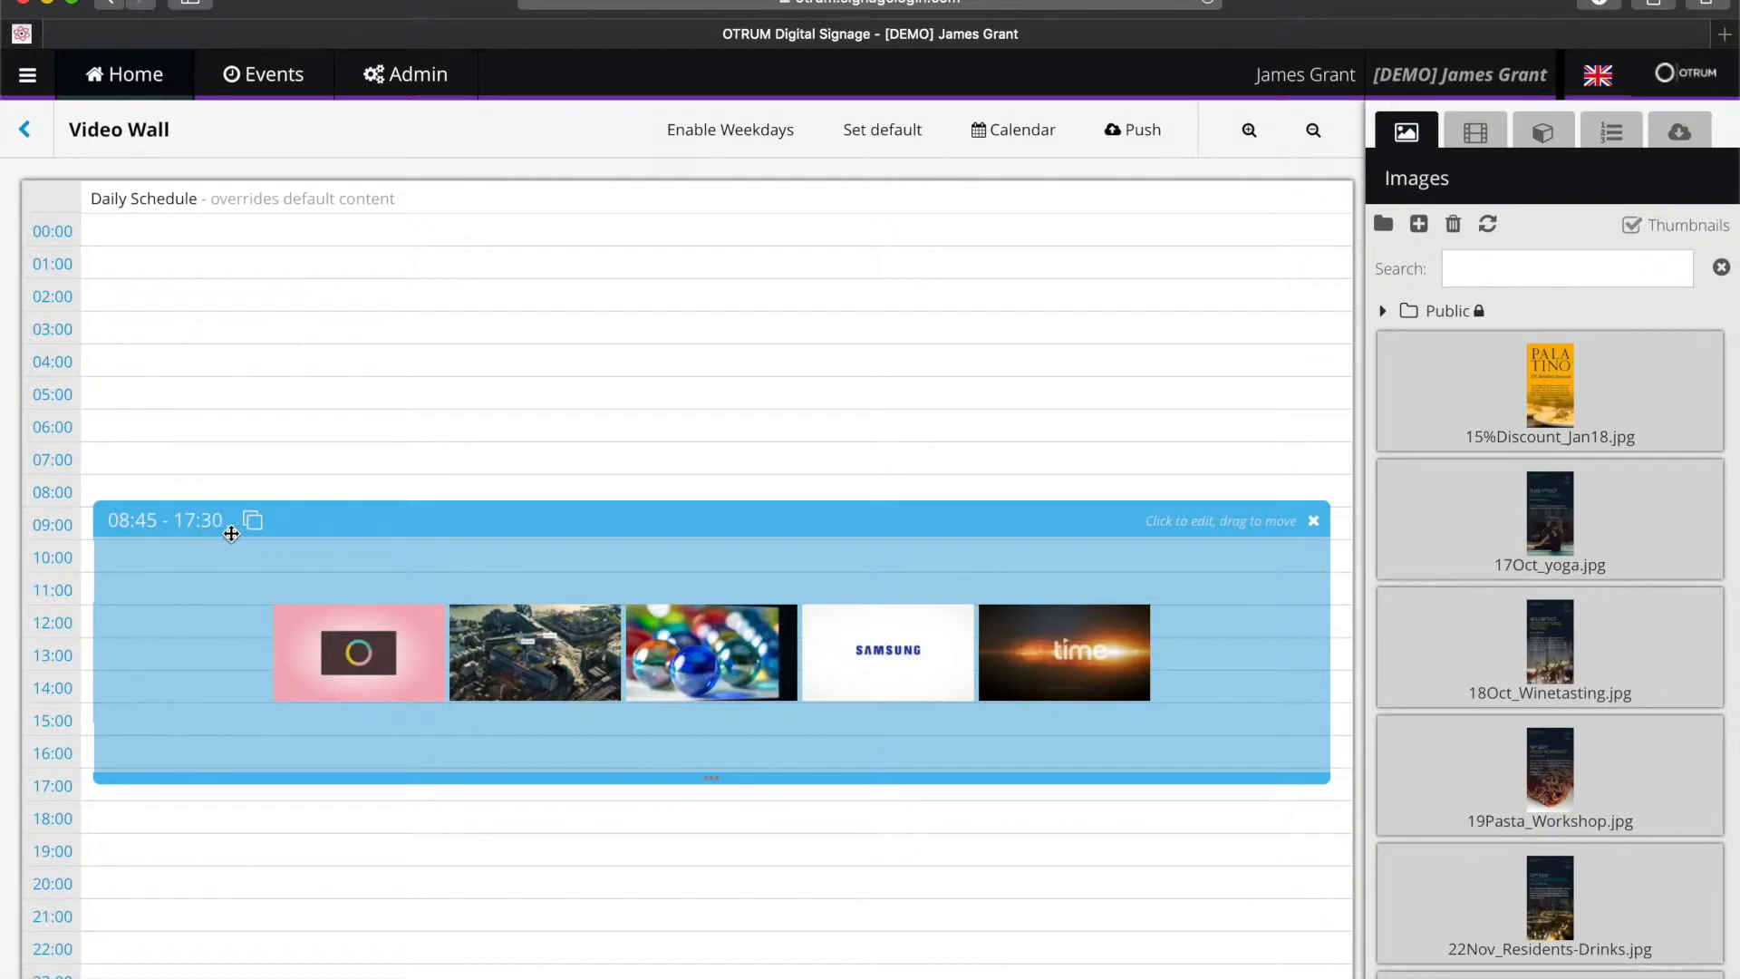
{"action": "mouse_move", "coordinate": [870, 574]}
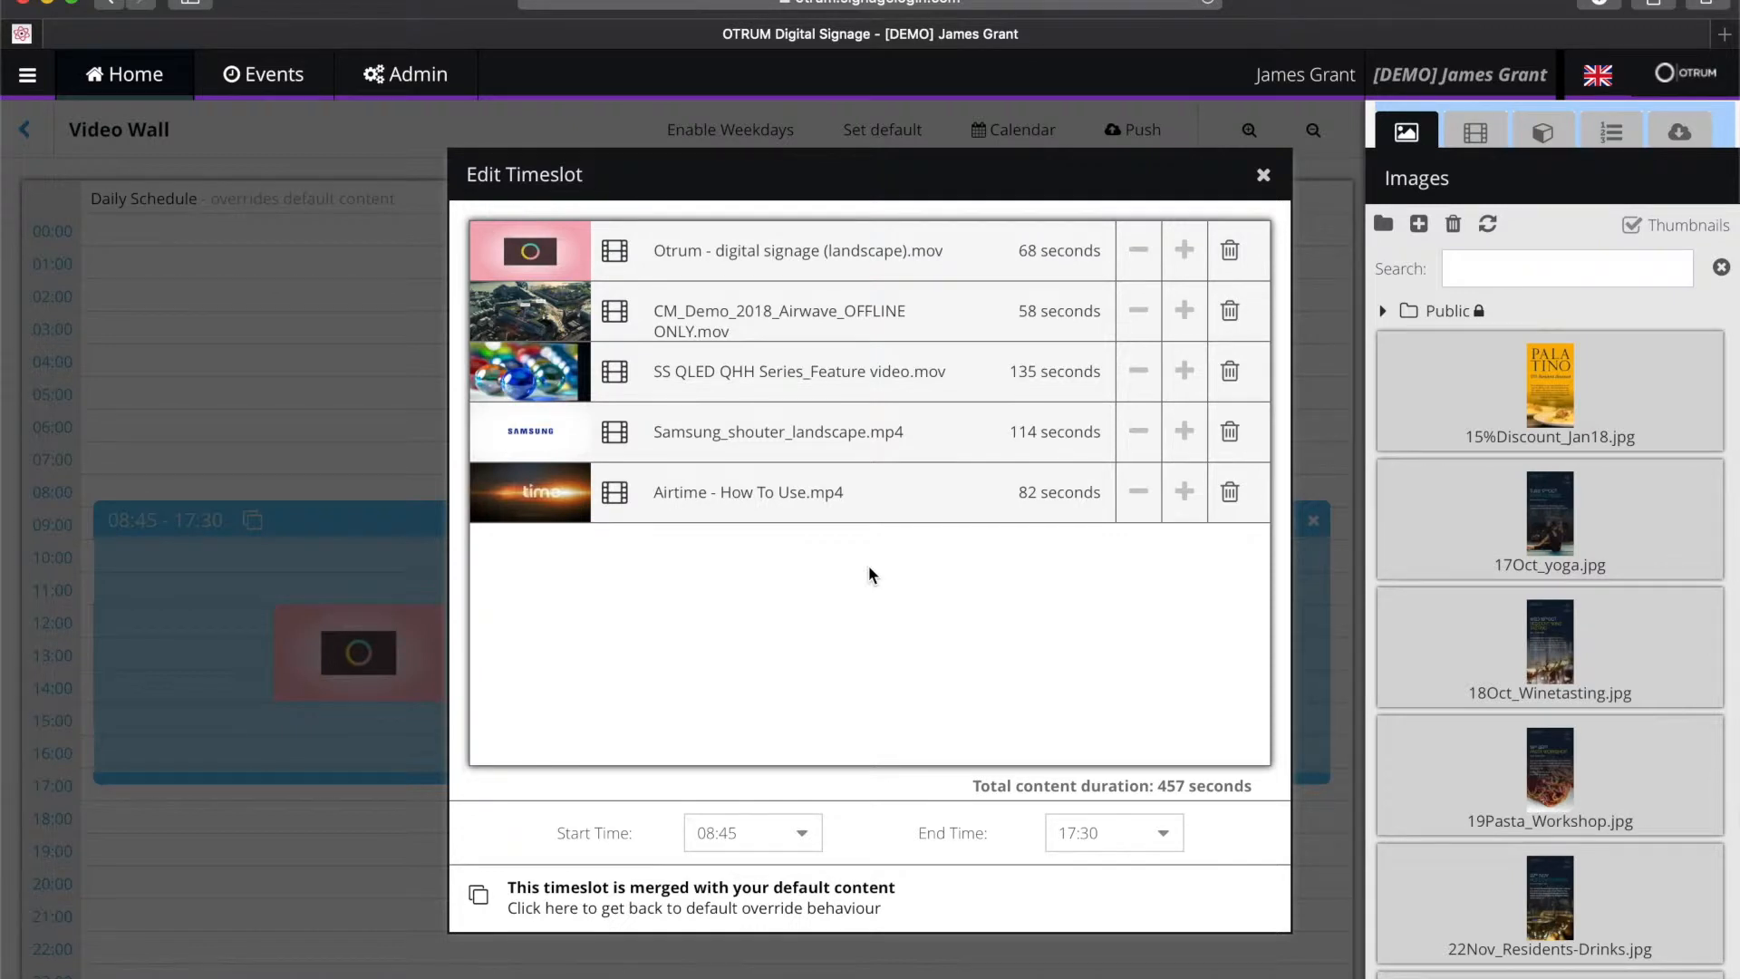
{"action": "mouse_move", "coordinate": [676, 591]}
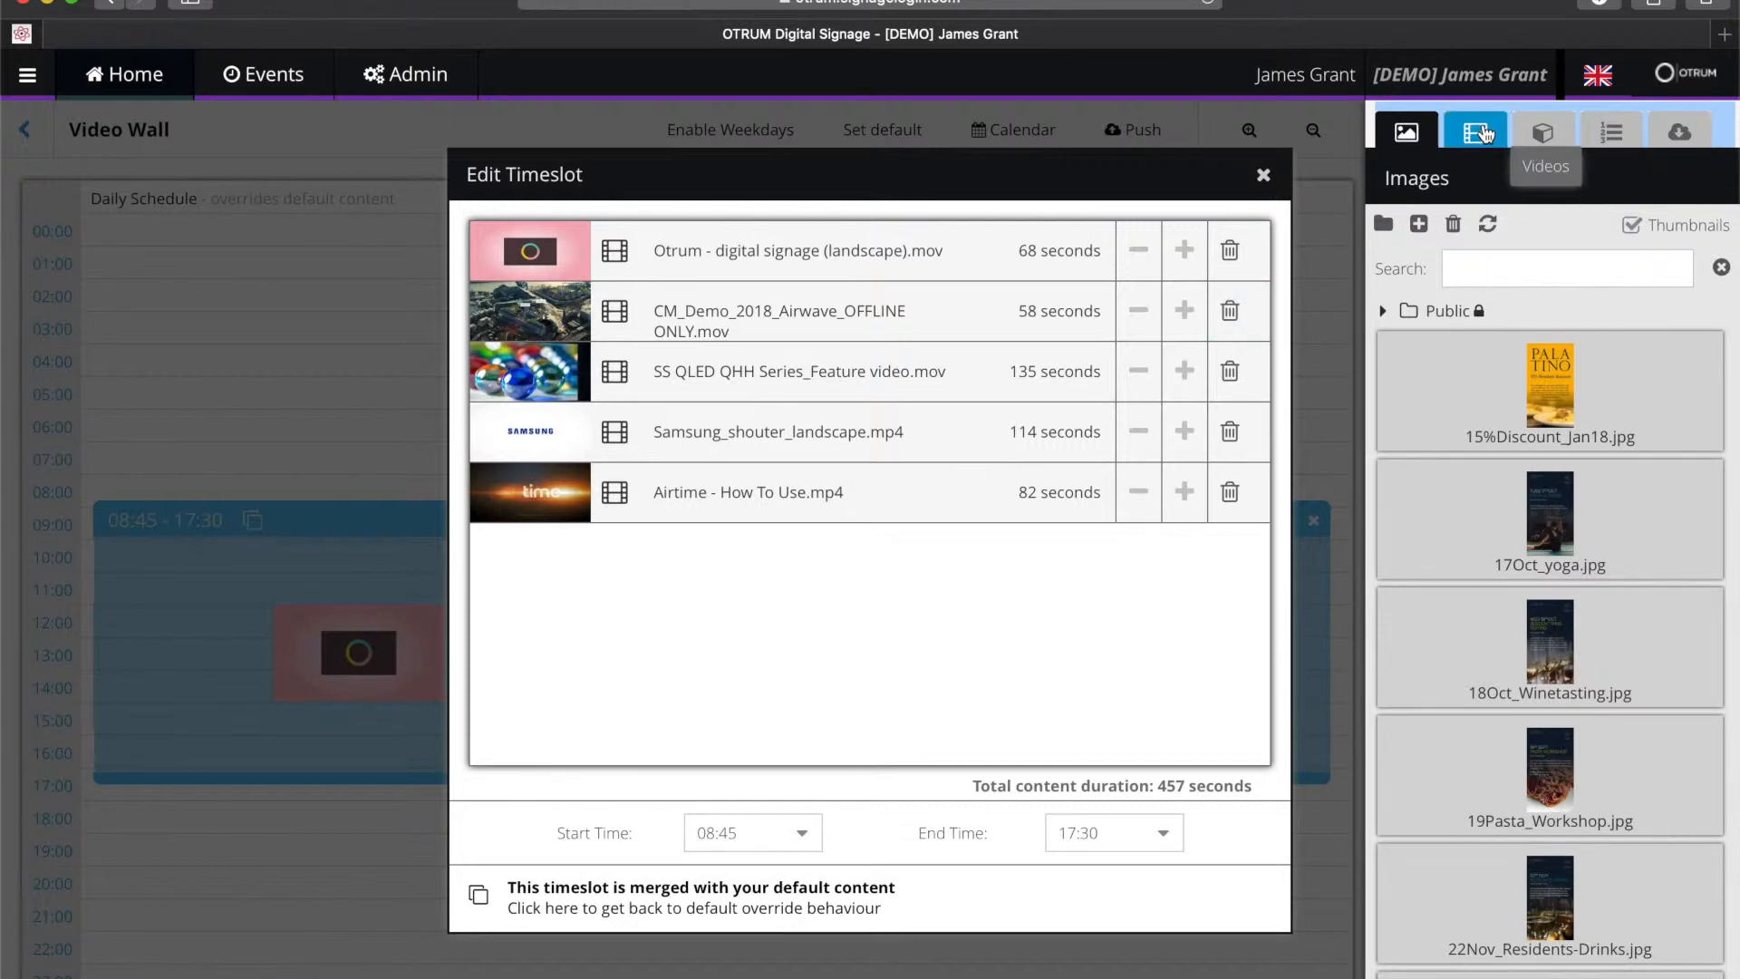
Switch to the Videos library and drop Airwave_ident_landscape_dark.mov between each pair of the five videos
{"action": "left_click", "coordinate": [1475, 130]}
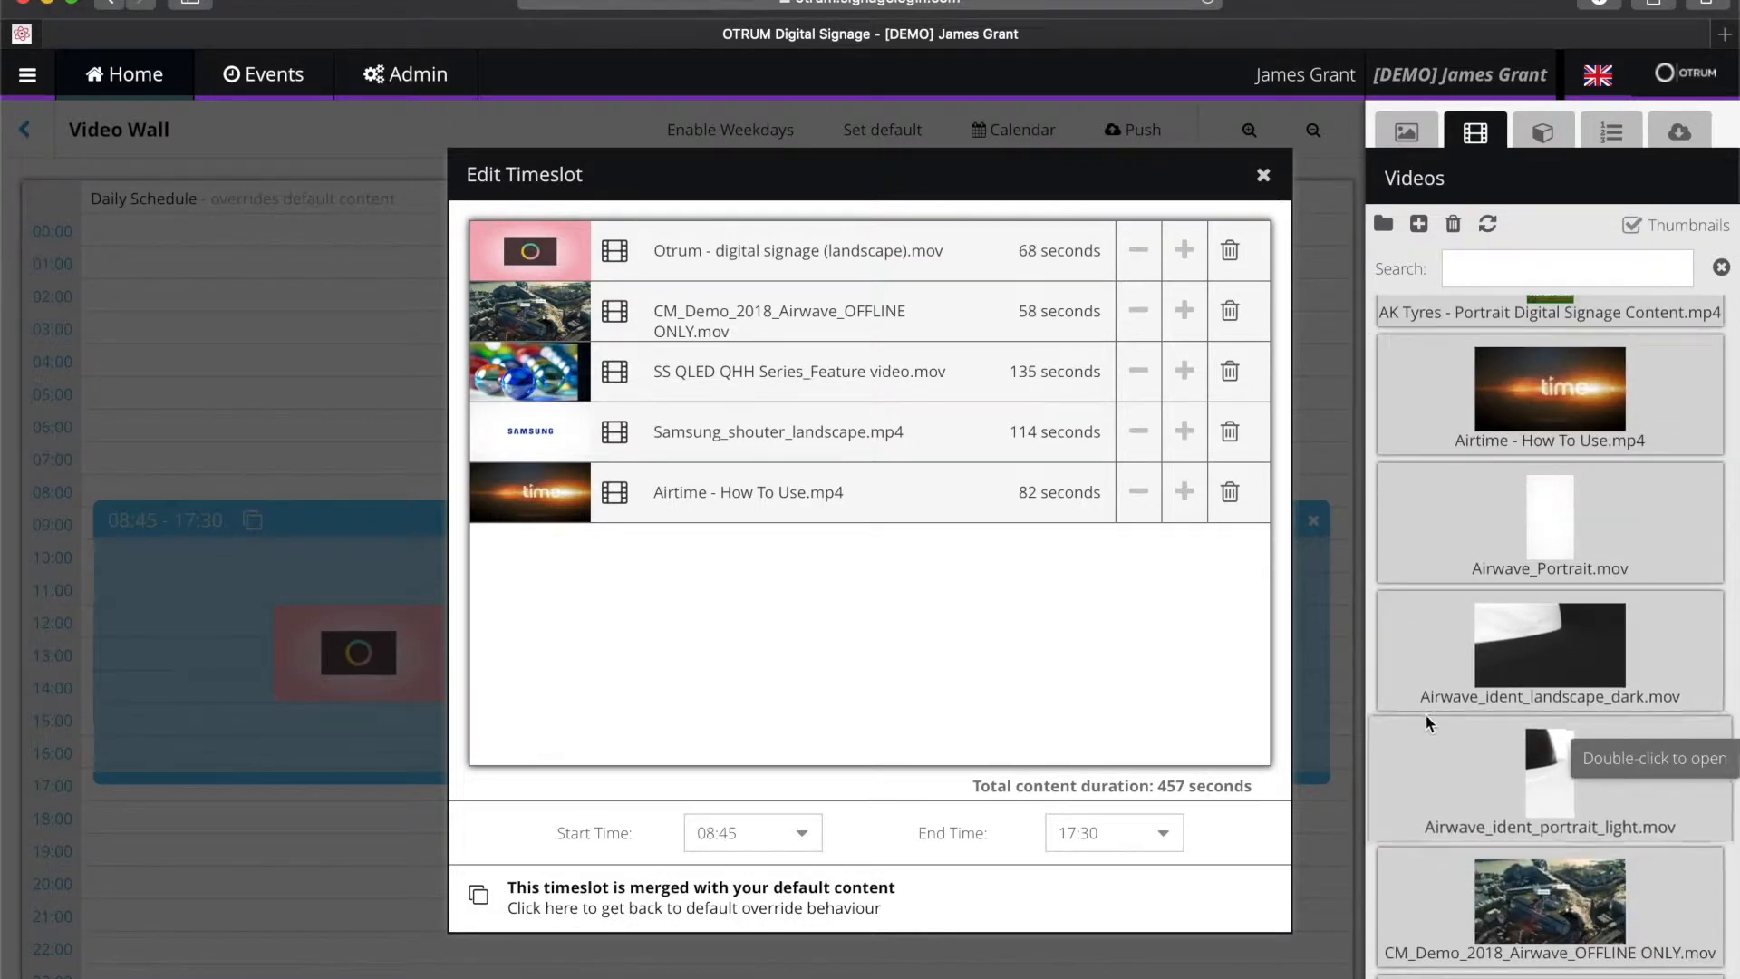
{"action": "mouse_move", "coordinate": [1558, 679]}
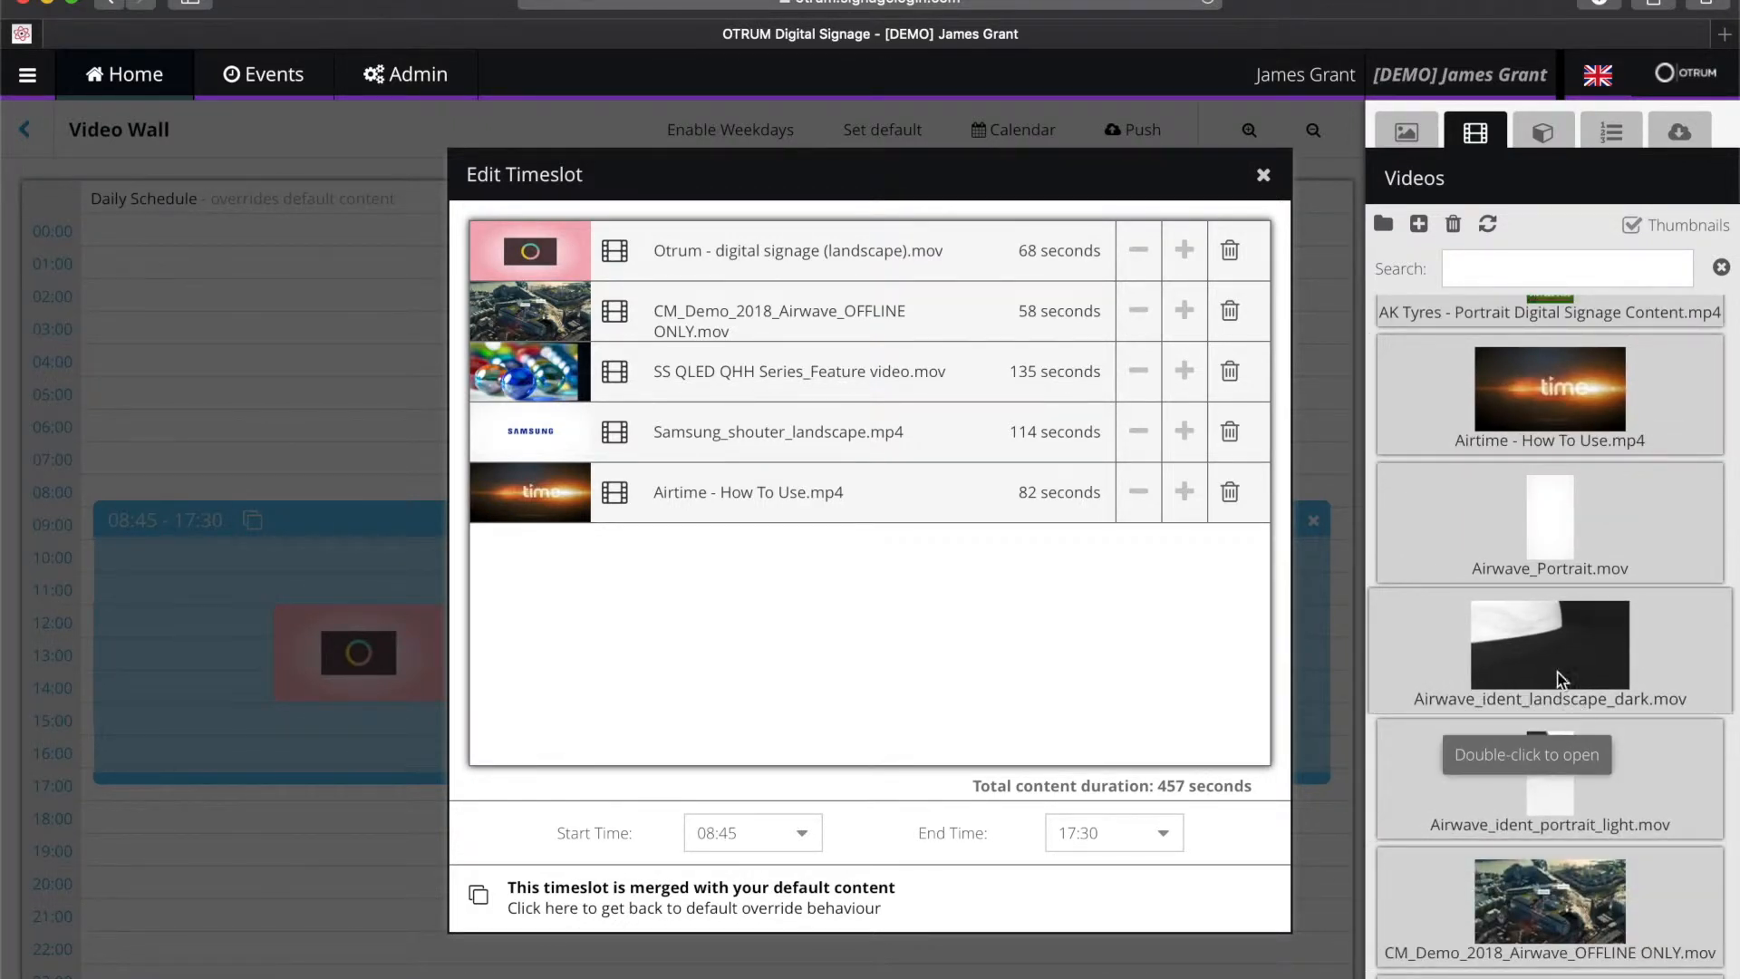
{"action": "mouse_move", "coordinate": [1542, 647]}
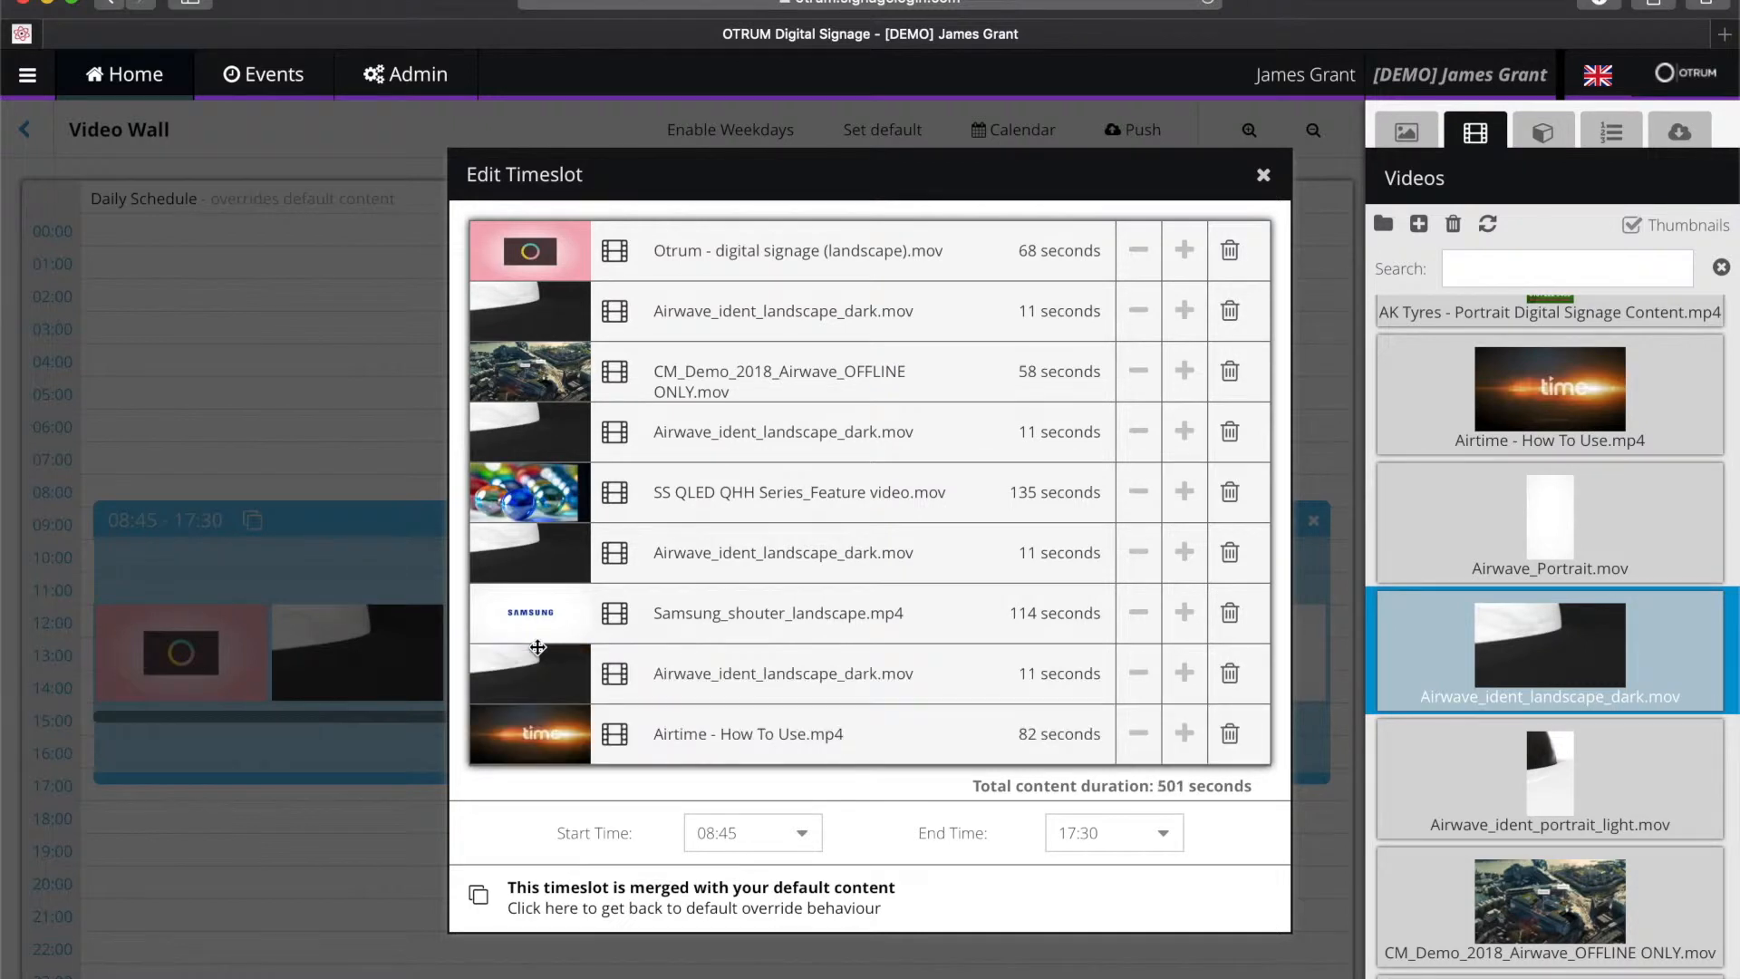
{"action": "mouse_move", "coordinate": [1355, 645]}
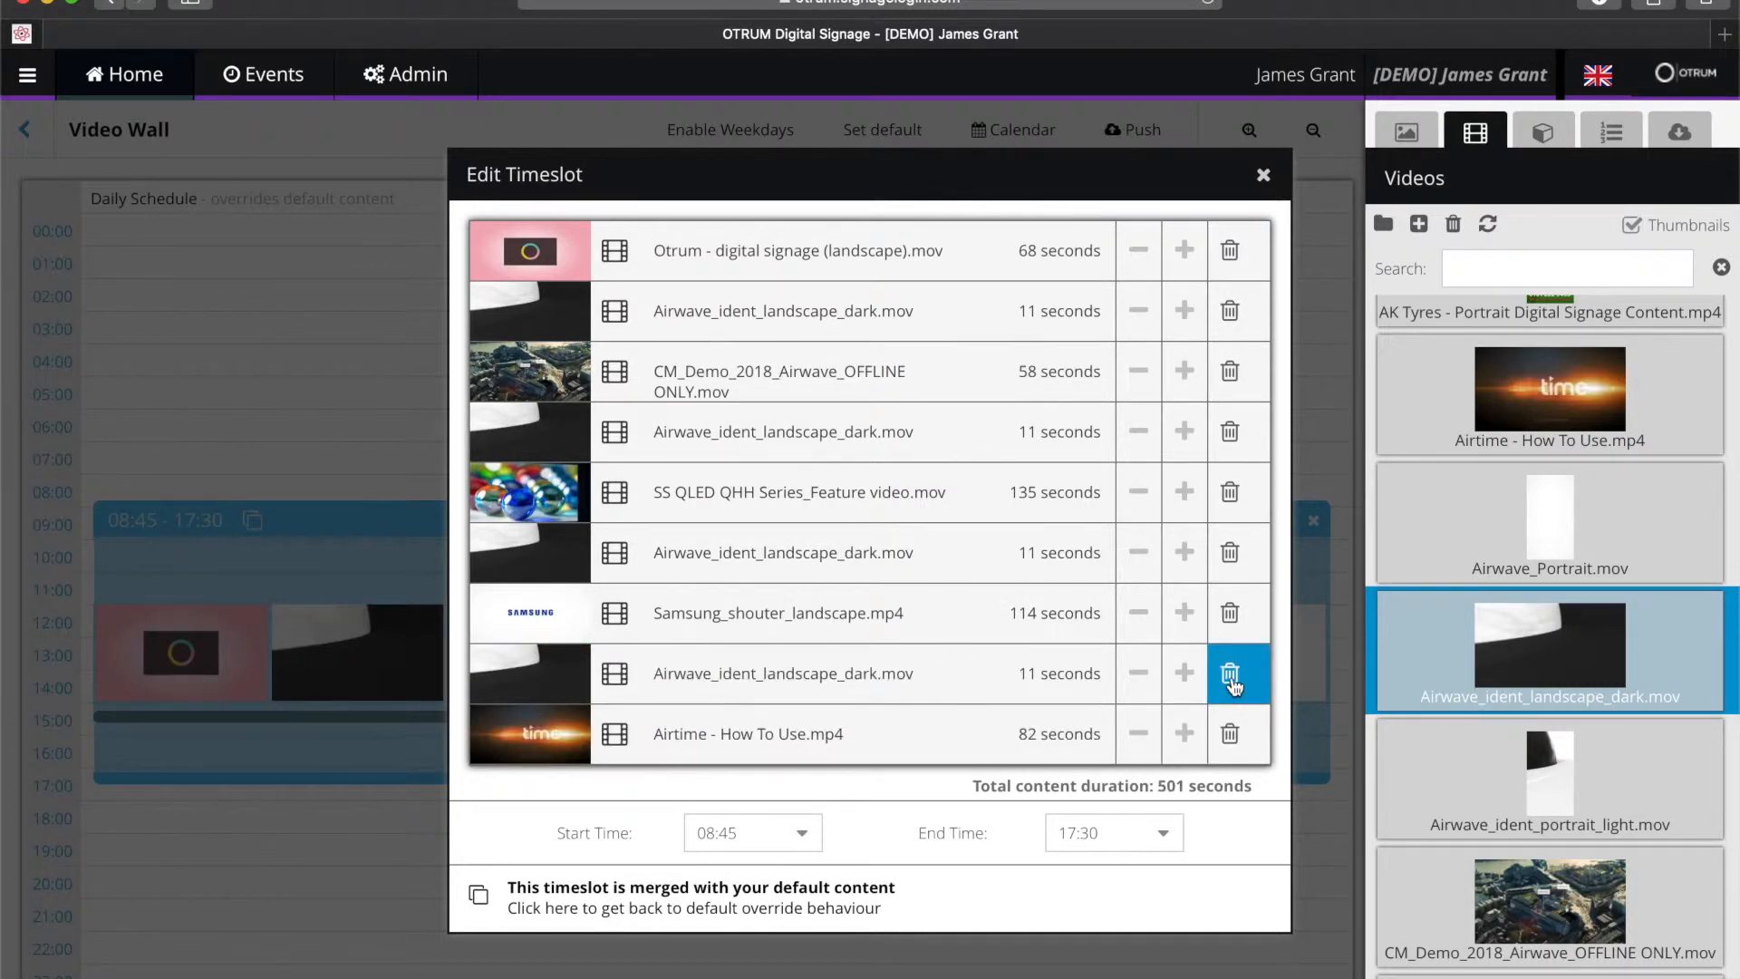
{"action": "left_click", "coordinate": [1236, 672]}
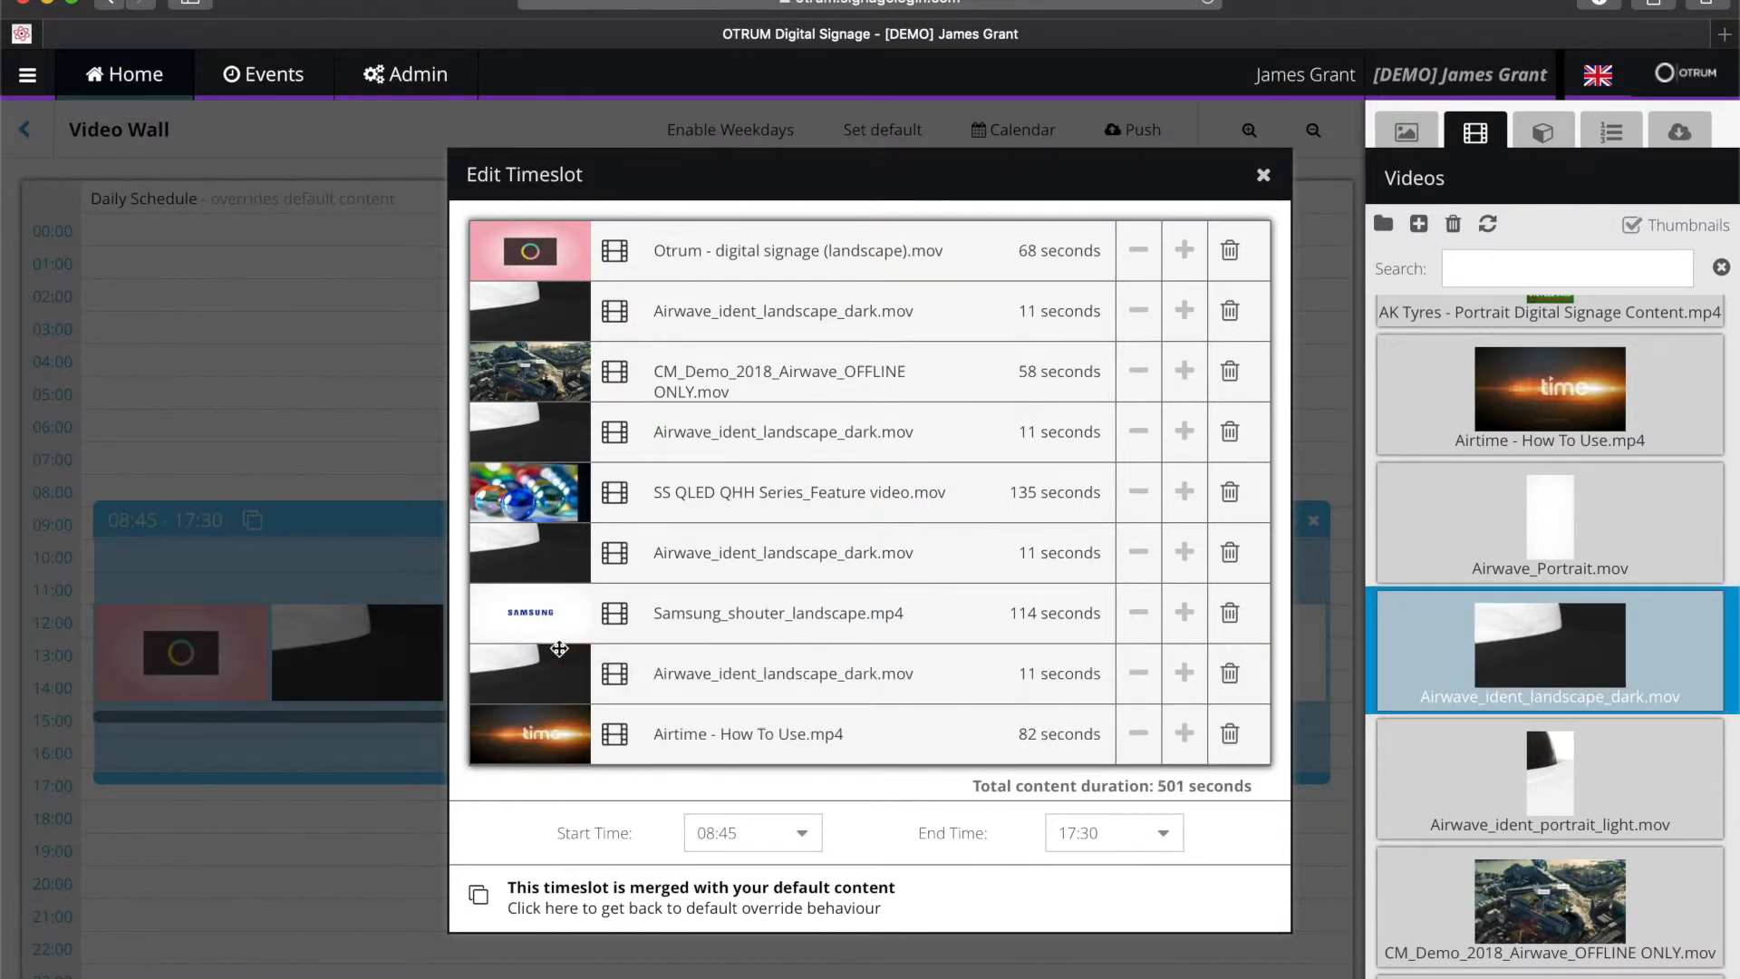
{"action": "mouse_move", "coordinate": [1263, 175]}
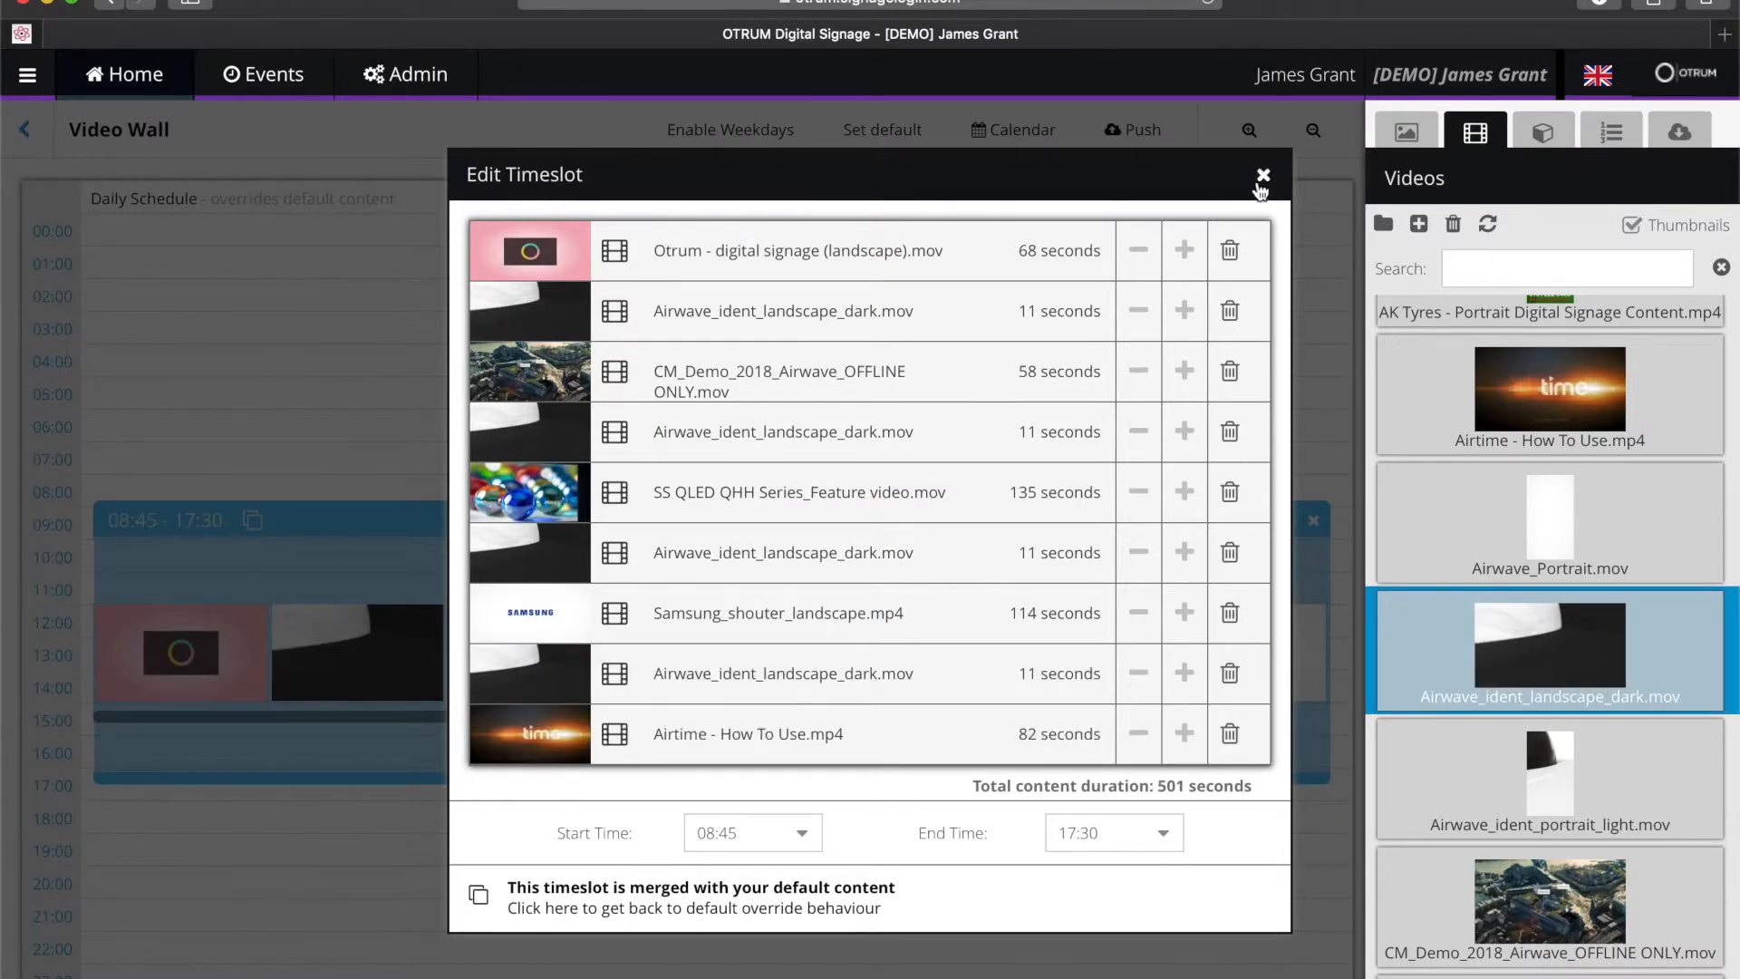
Save the Video Wall schedule and bring up the Push confirmation for the connected screen
{"action": "left_click", "coordinate": [1261, 174]}
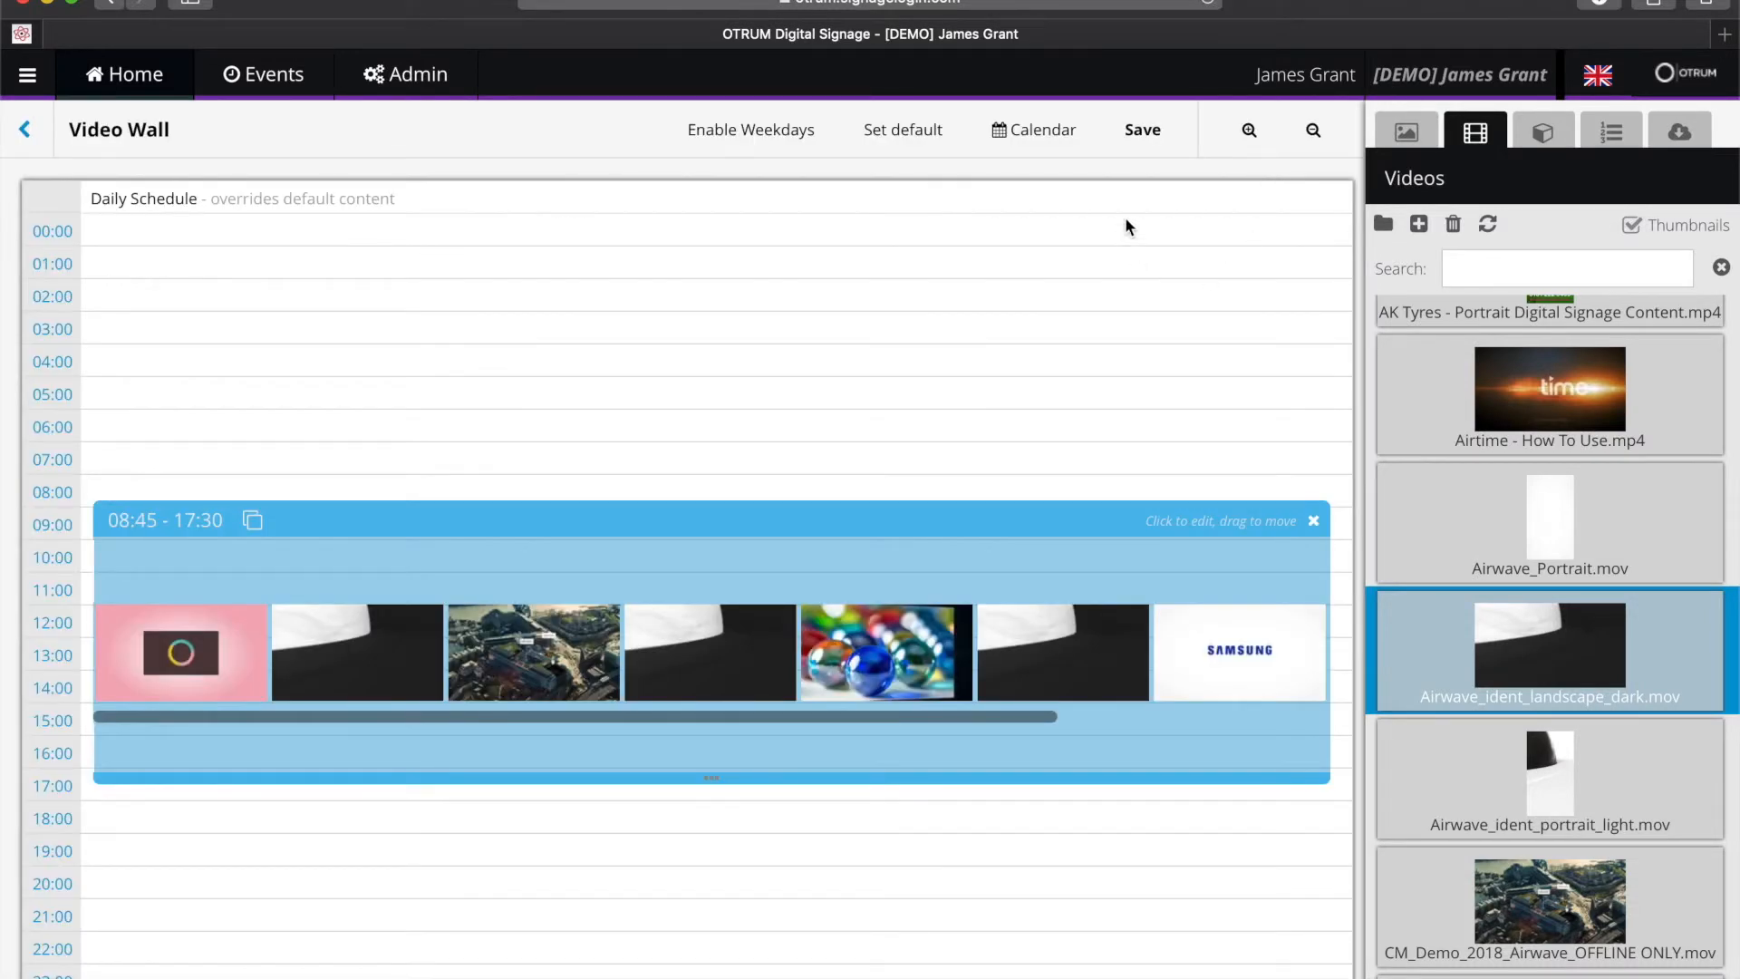
{"action": "left_click", "coordinate": [1142, 131]}
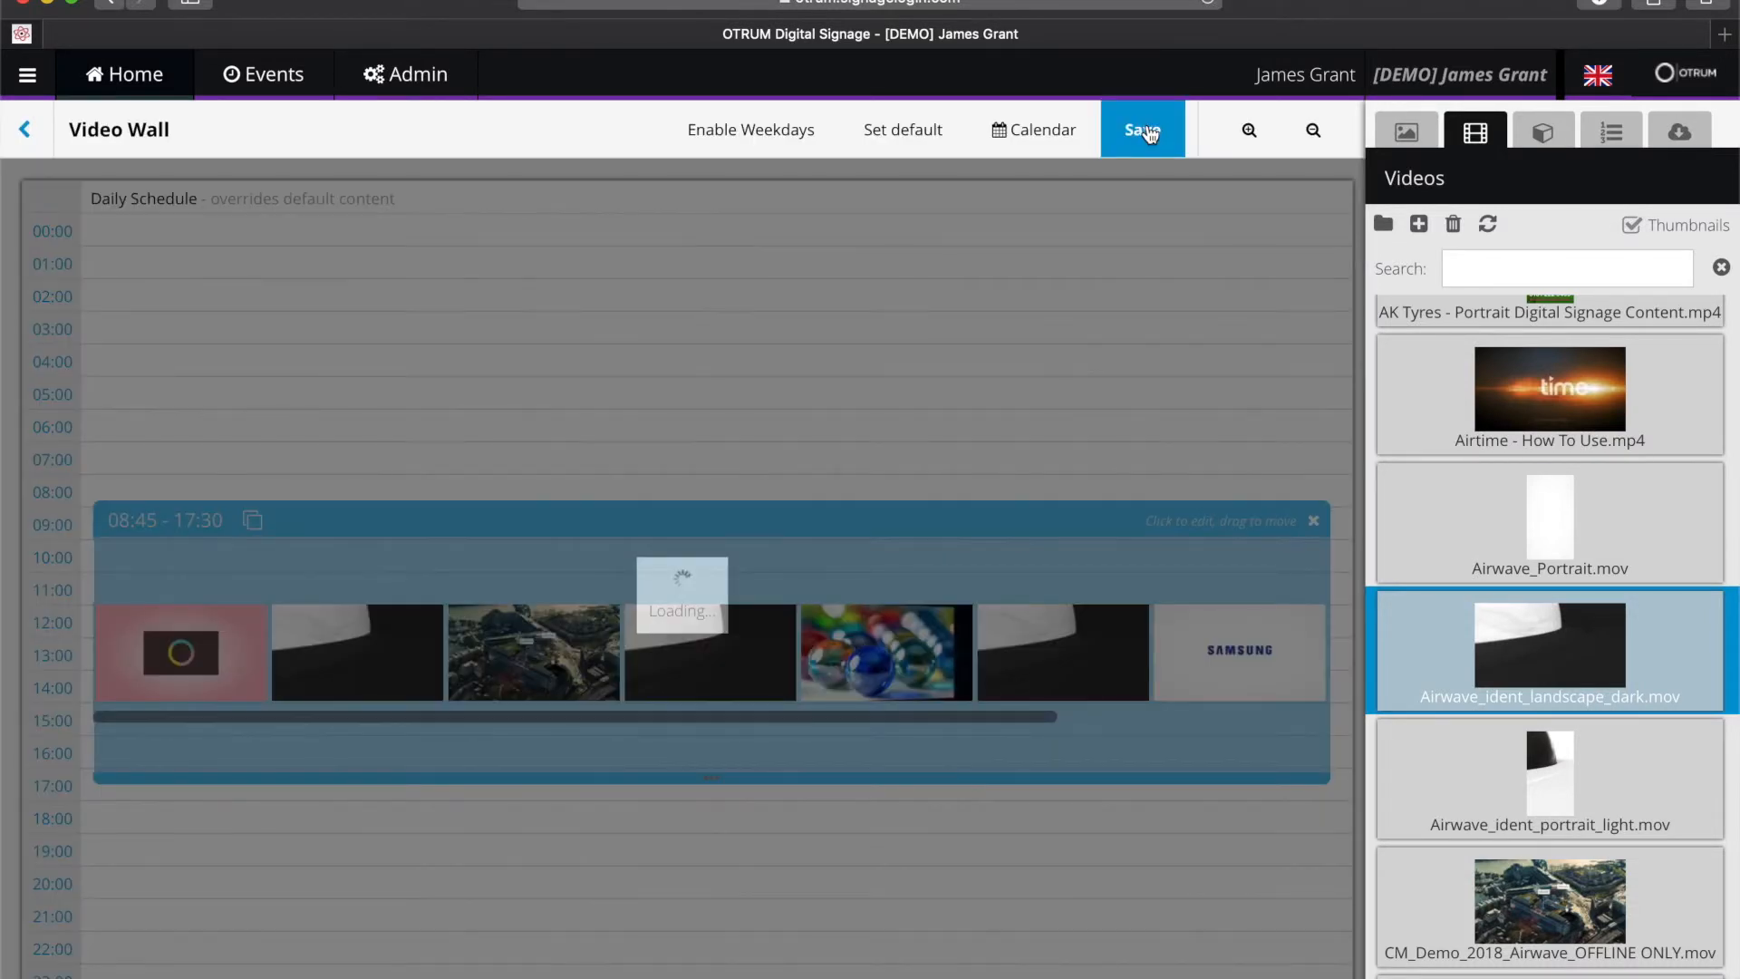
{"action": "left_click", "coordinate": [1142, 129]}
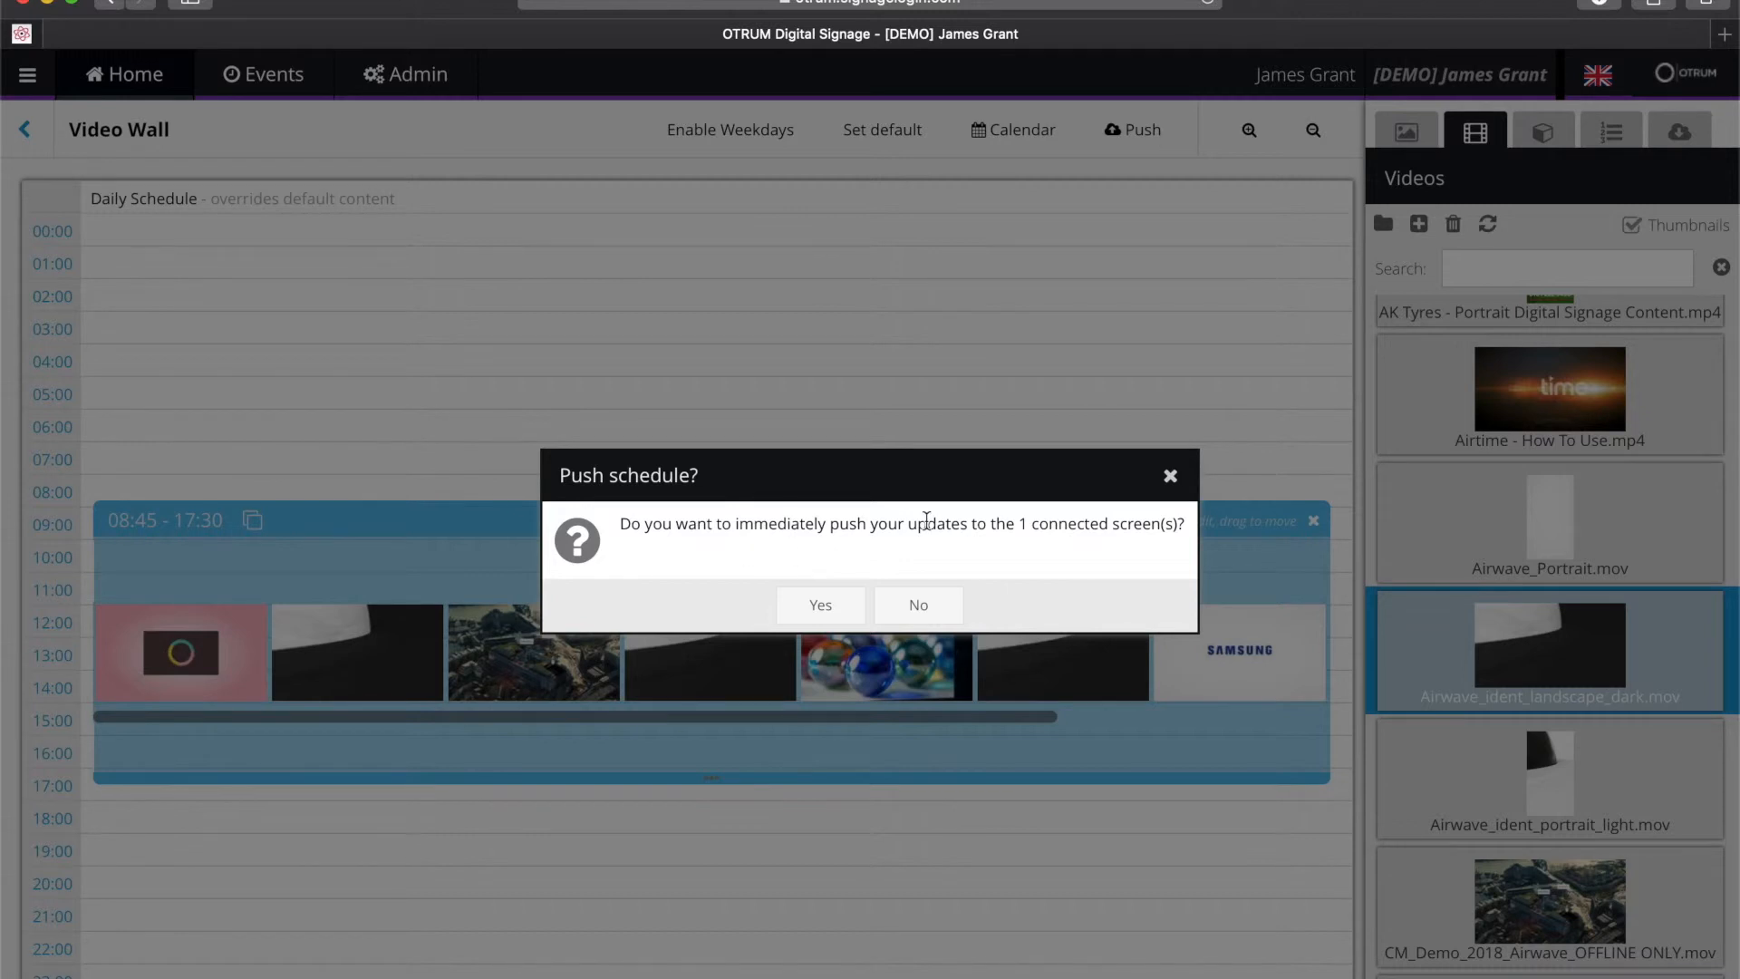